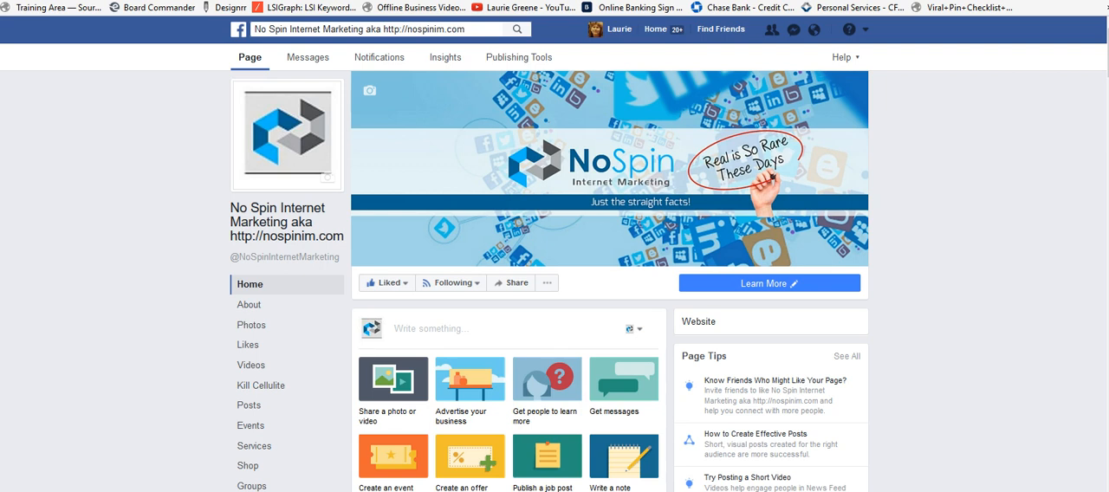
{"action": "mouse_move", "coordinate": [333, 270]}
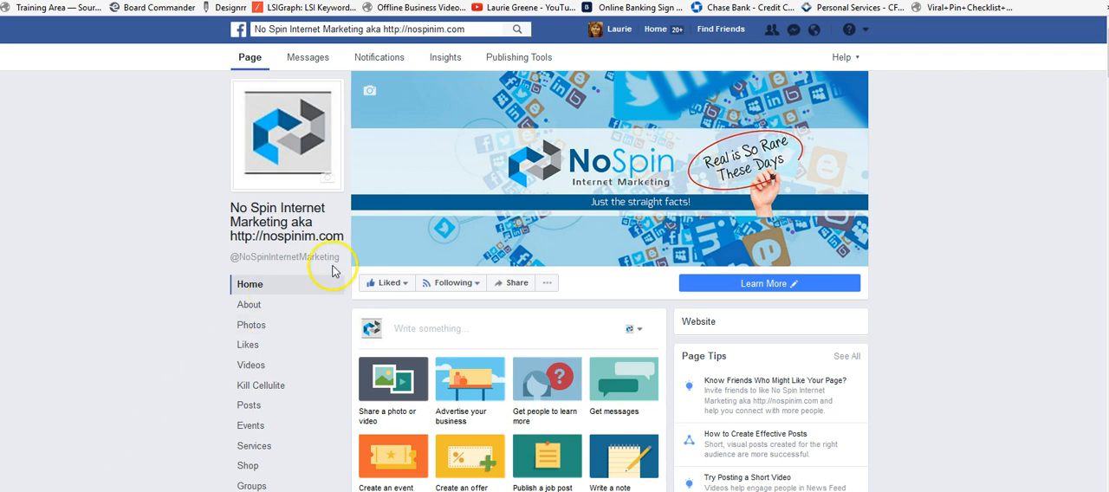
{"action": "mouse_move", "coordinate": [509, 218]}
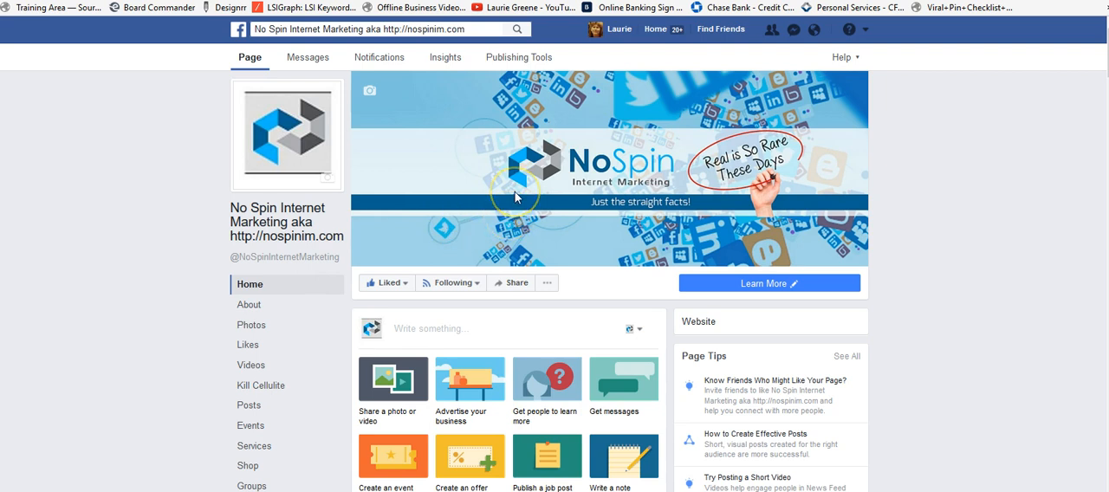
{"action": "mouse_move", "coordinate": [557, 154]}
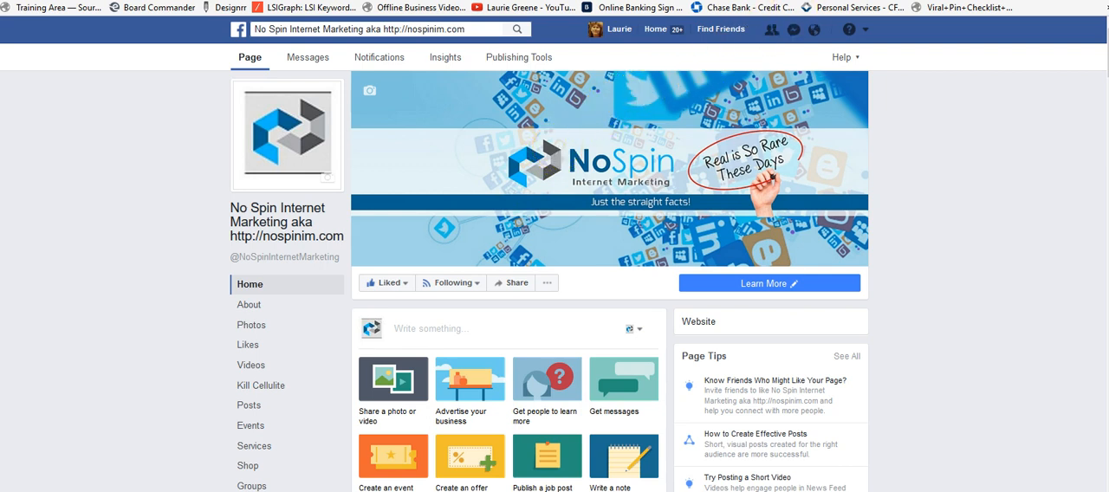
{"action": "left_click", "coordinate": [769, 284]}
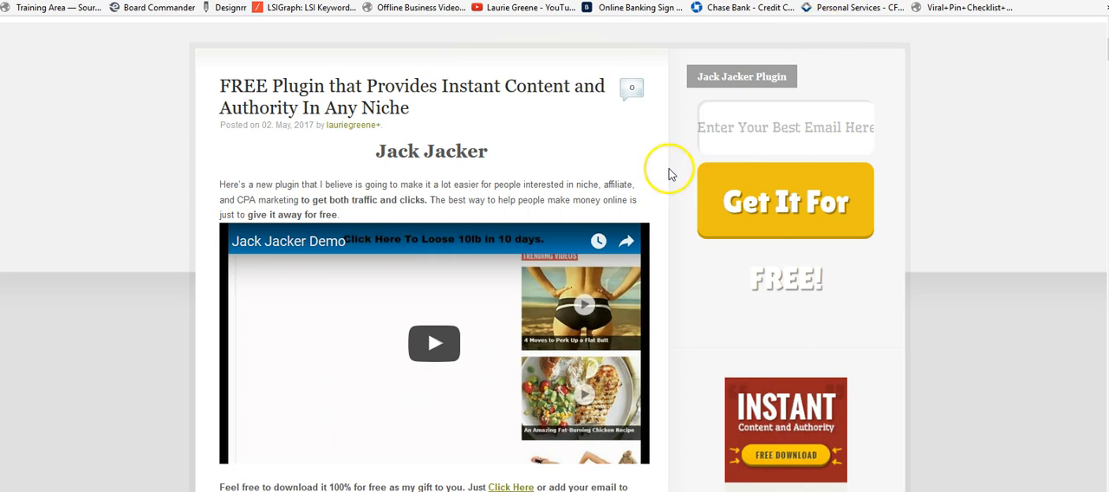
{"action": "mouse_move", "coordinate": [527, 139]}
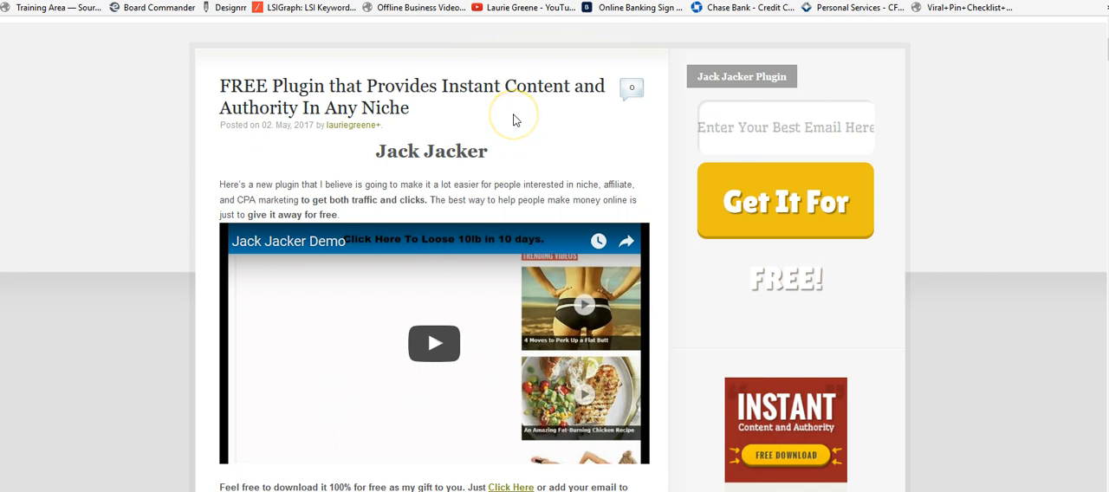
{"action": "mouse_move", "coordinate": [336, 225]}
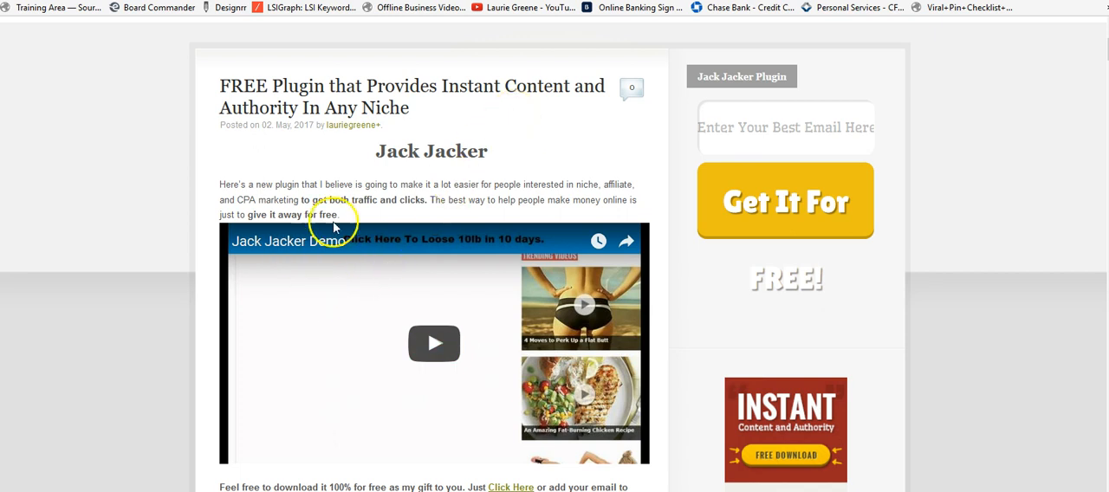
{"action": "mouse_move", "coordinate": [520, 149]}
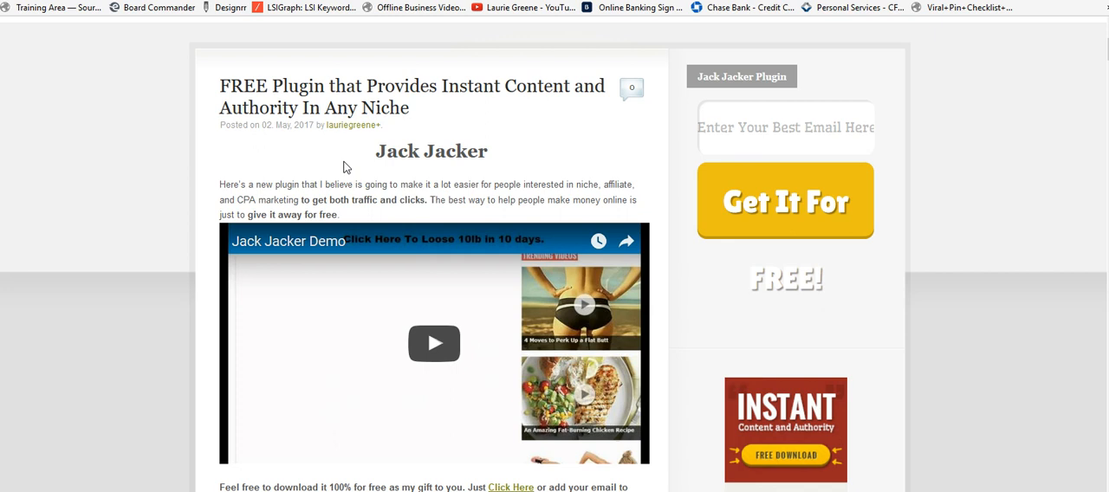
{"action": "mouse_move", "coordinate": [447, 309]}
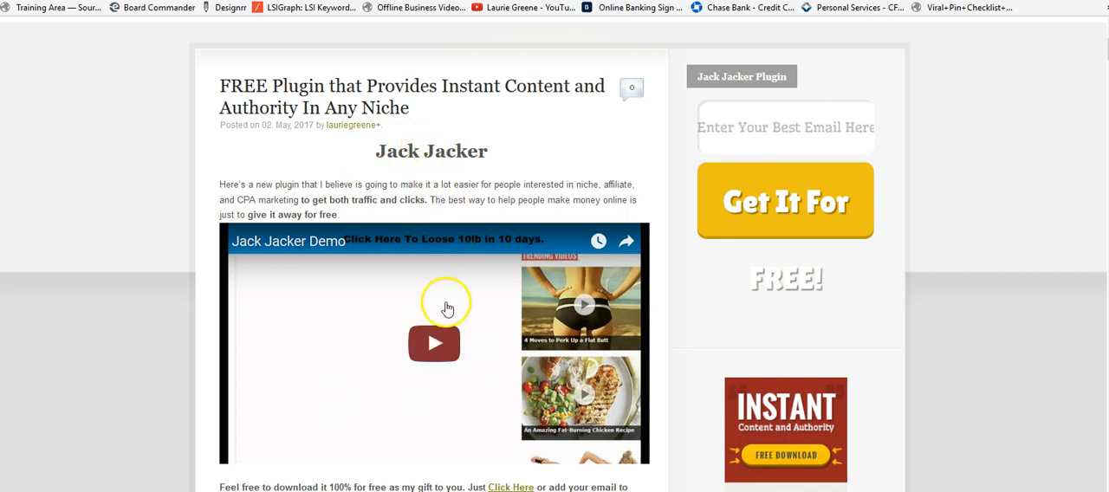
{"action": "mouse_move", "coordinate": [444, 339]}
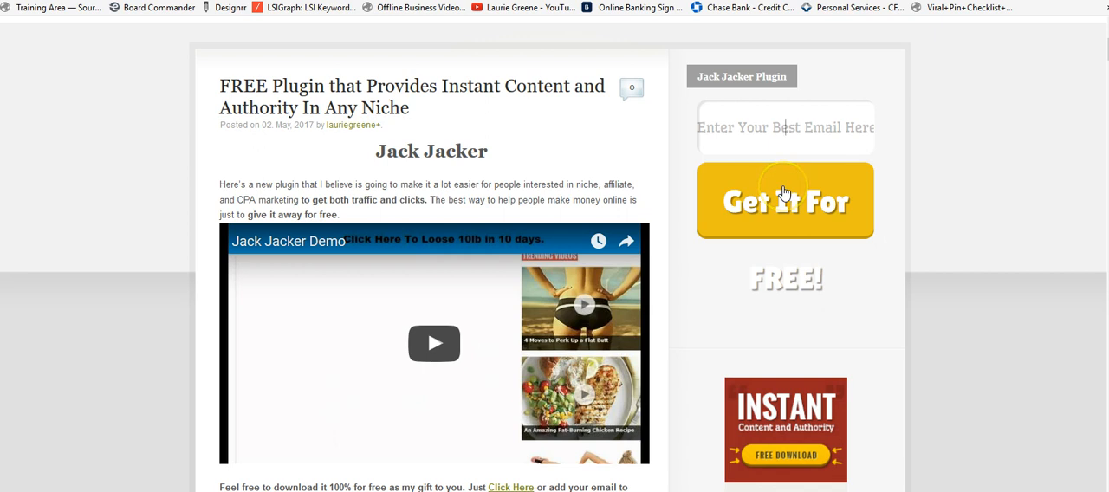
{"action": "mouse_move", "coordinate": [641, 156]}
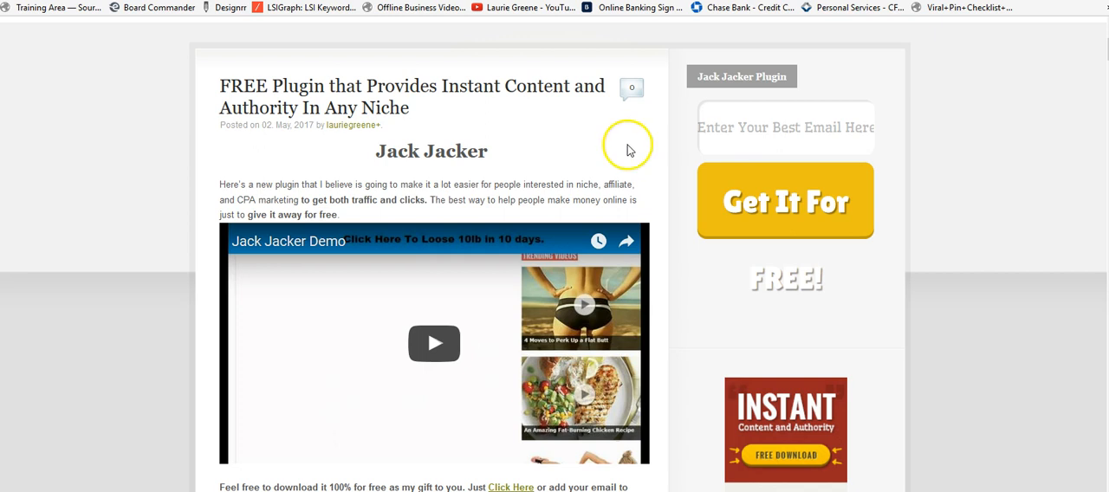
{"action": "mouse_move", "coordinate": [620, 142]}
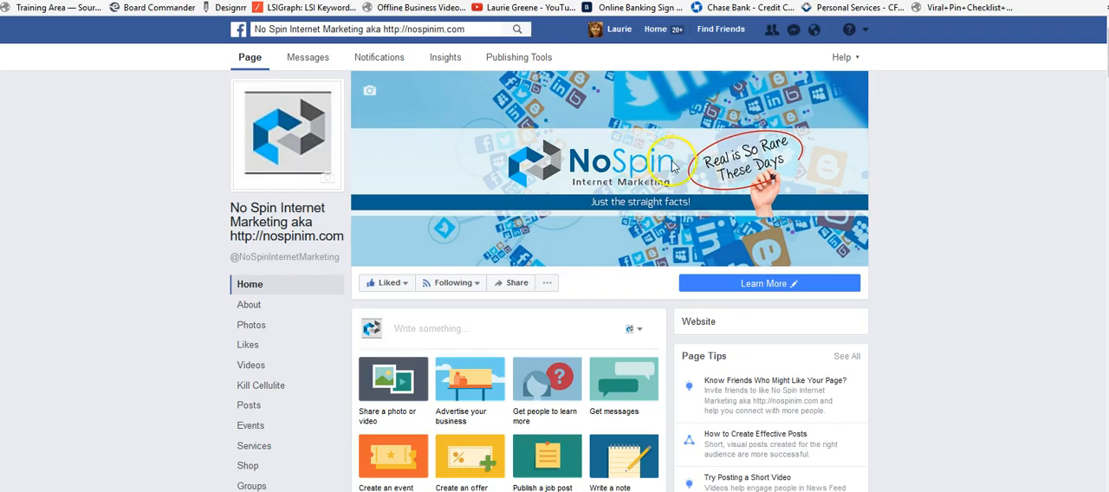
{"action": "left_click", "coordinate": [790, 284]}
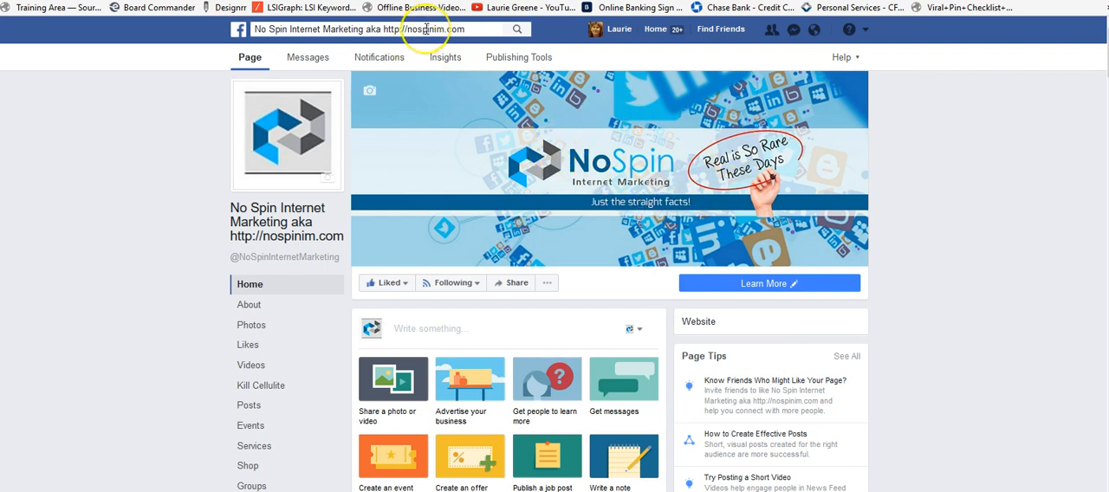
{"action": "mouse_move", "coordinate": [756, 284]}
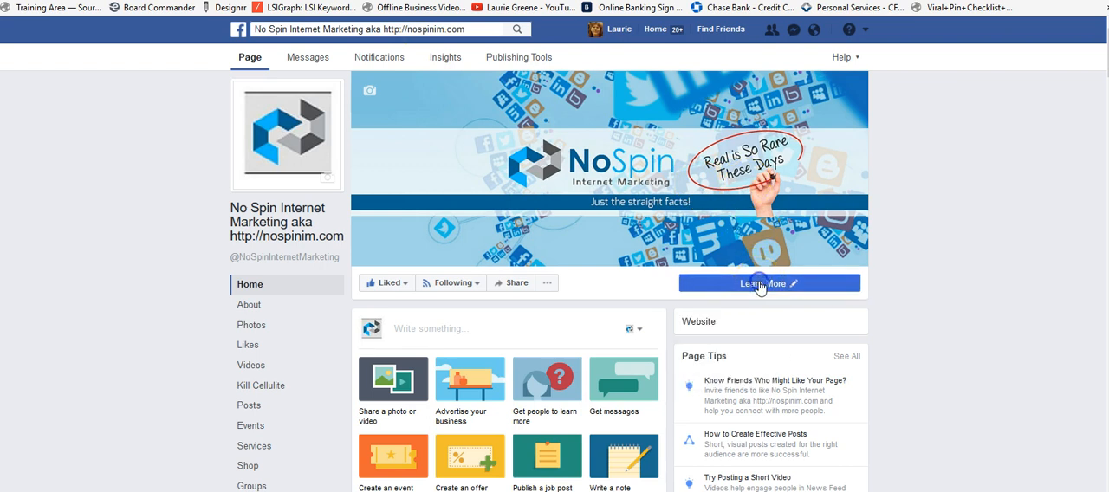
{"action": "left_click", "coordinate": [791, 284]}
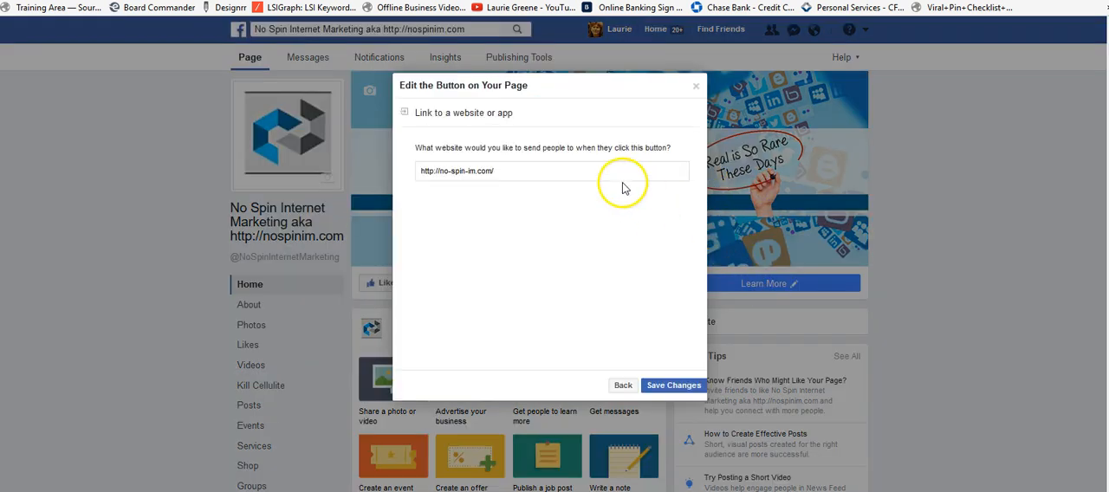
{"action": "left_click", "coordinate": [673, 384]}
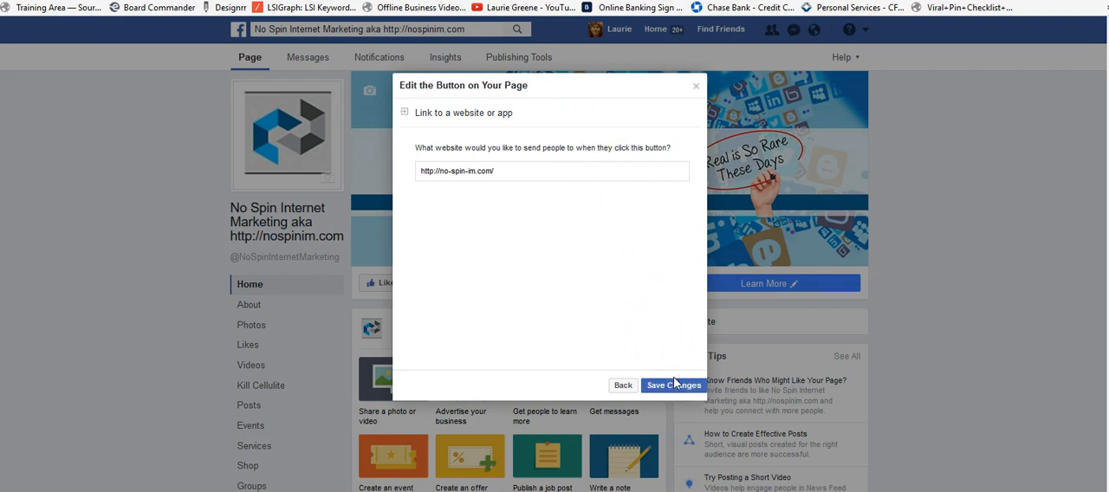
Save the new button link and bring up the Learn More button's options menu
{"action": "left_click", "coordinate": [676, 384]}
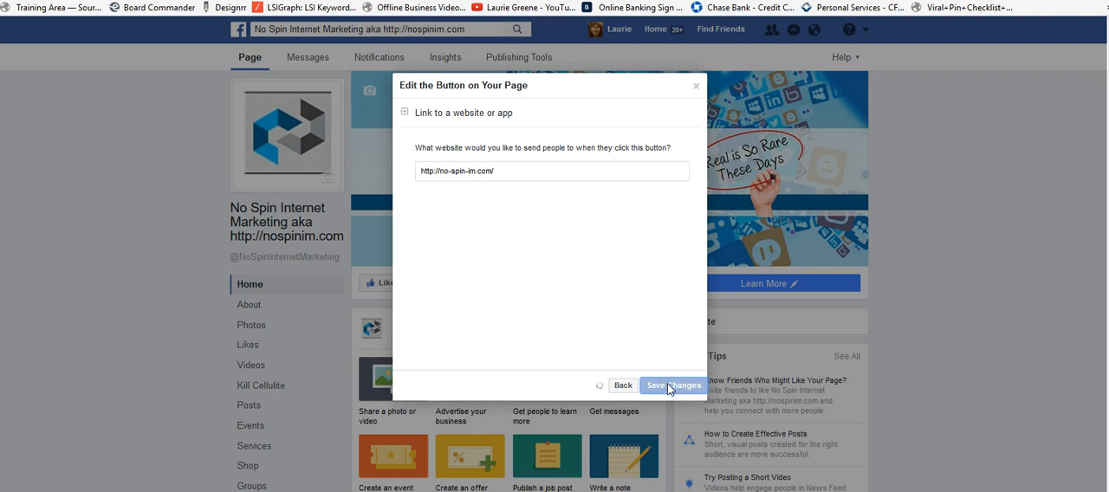
{"action": "left_click", "coordinate": [675, 384]}
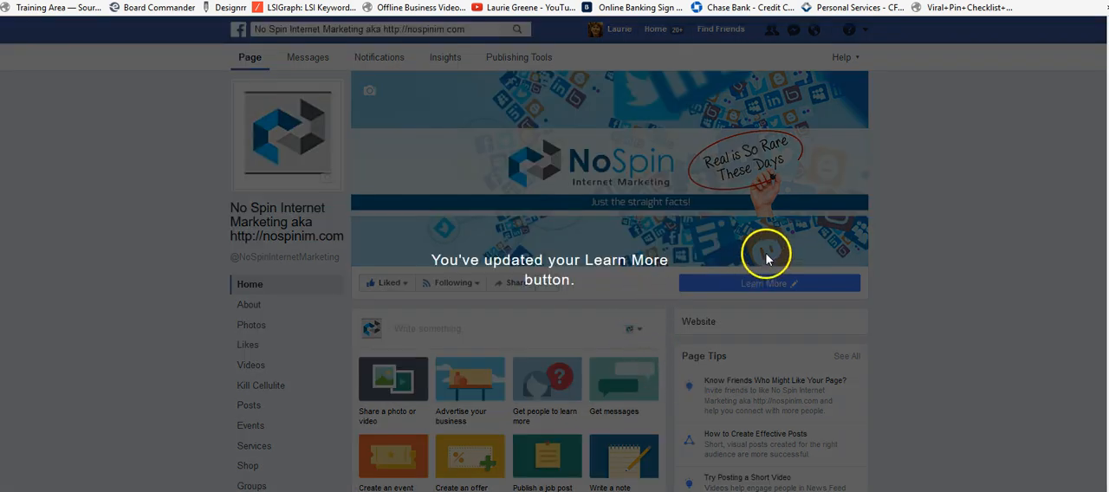
{"action": "left_click", "coordinate": [770, 284]}
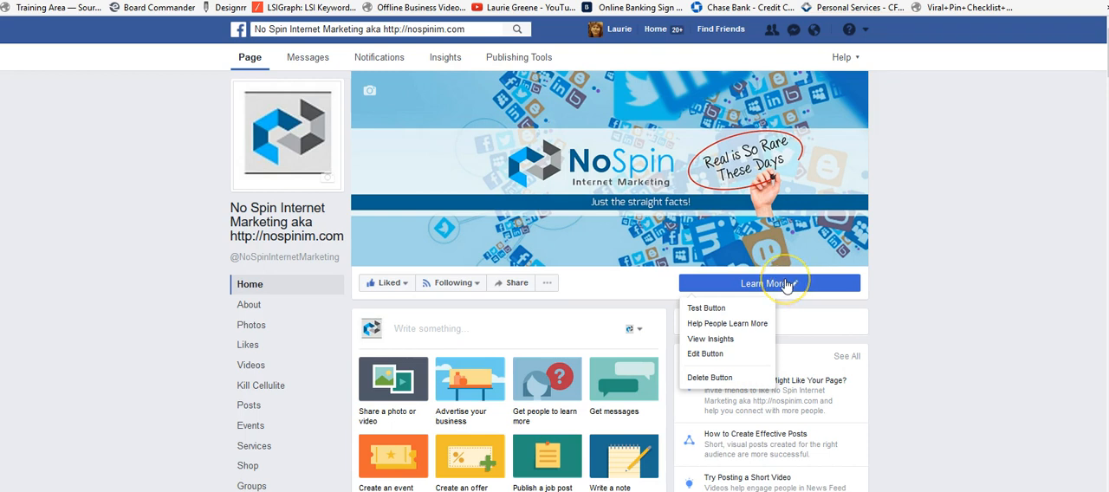
{"action": "mouse_move", "coordinate": [714, 312]}
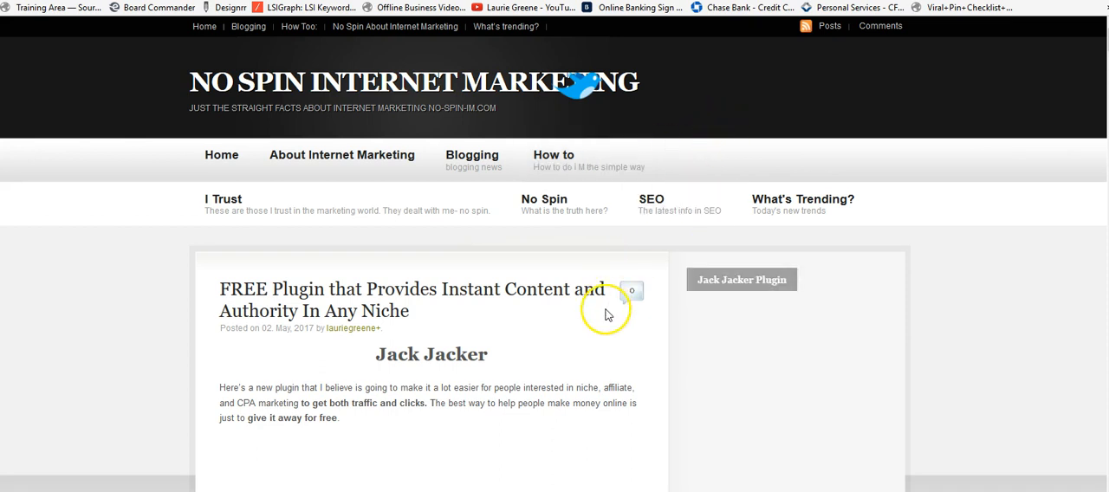
{"action": "mouse_move", "coordinate": [607, 314]}
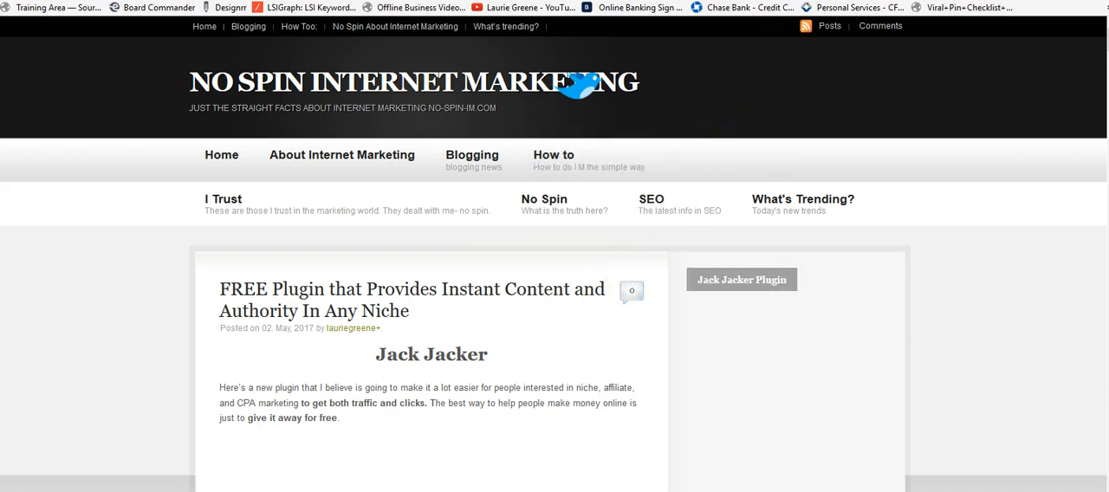
Scroll down the No Spin Internet Marketing site to review the FREE Plugin post
{"action": "scroll", "scroll_direction": "down", "scroll_amount": 3}
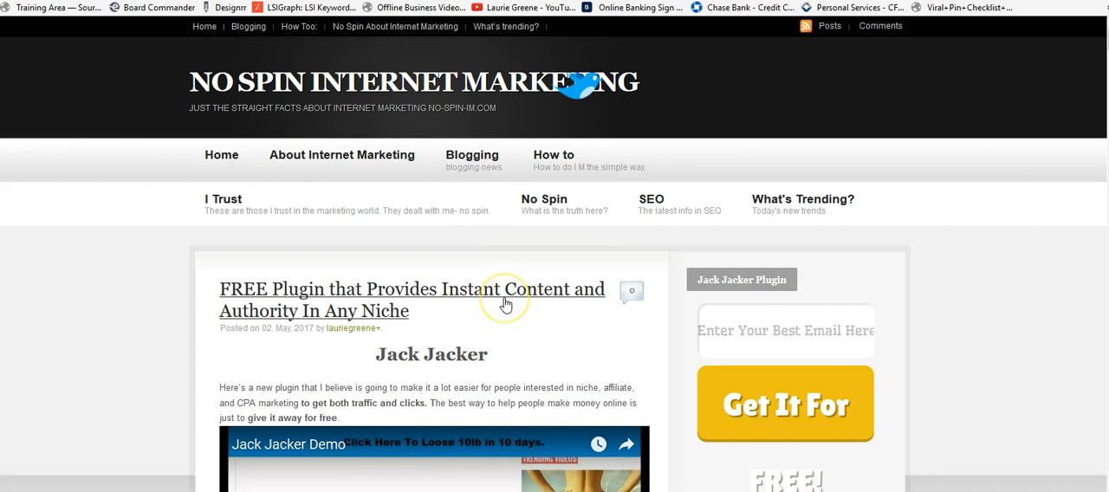
{"action": "mouse_move", "coordinate": [506, 303]}
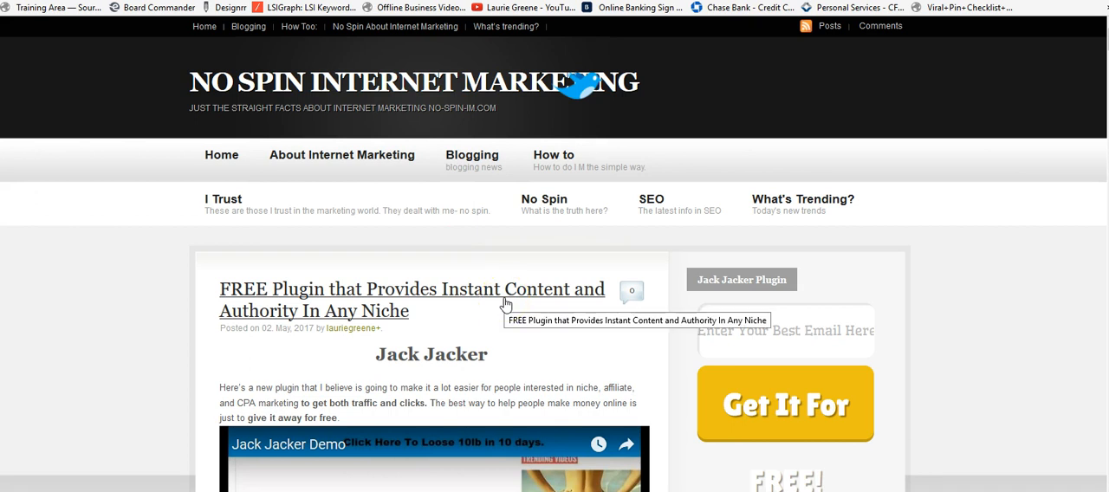